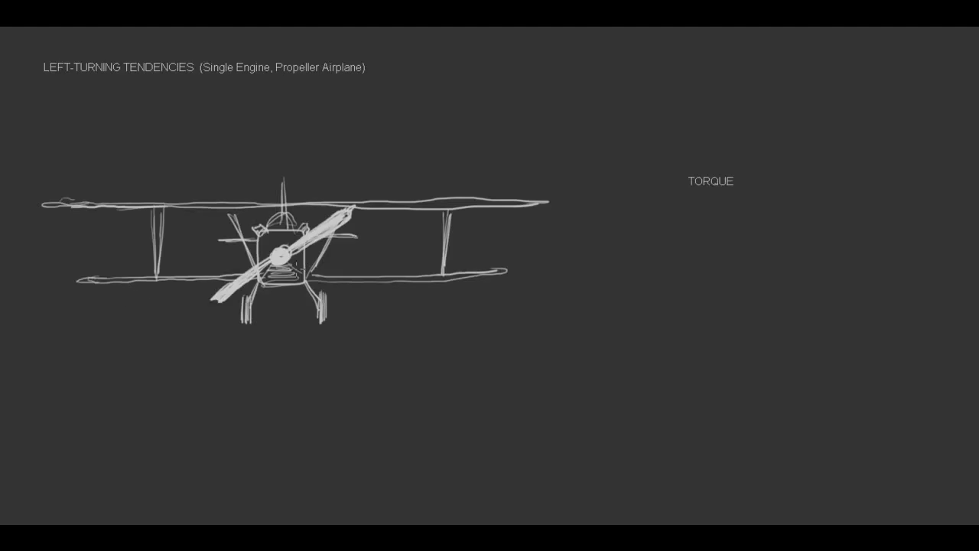
Step: Draw two red curved torque arrows circling the front-view biplane's propeller
left_click_drag(329, 230, 211, 222)
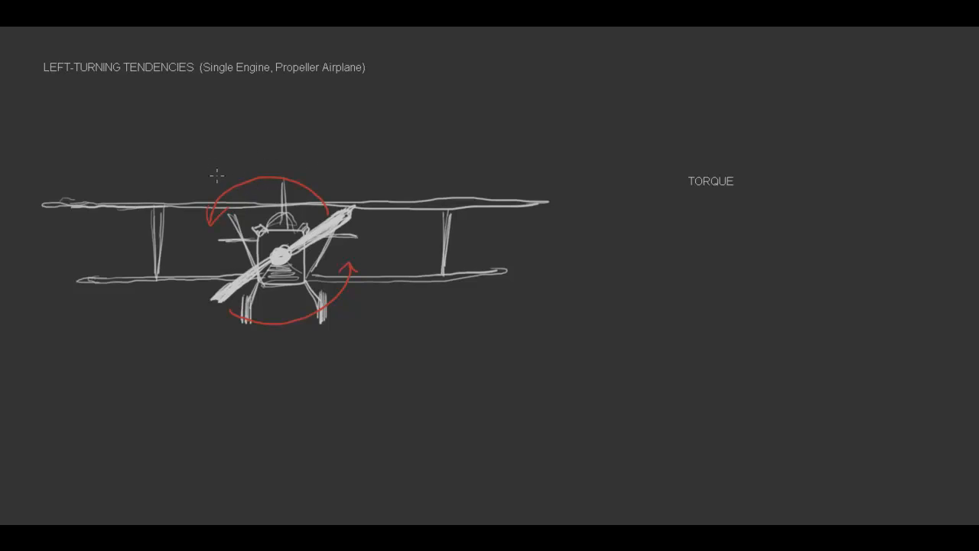
left_click_drag(218, 176, 348, 180)
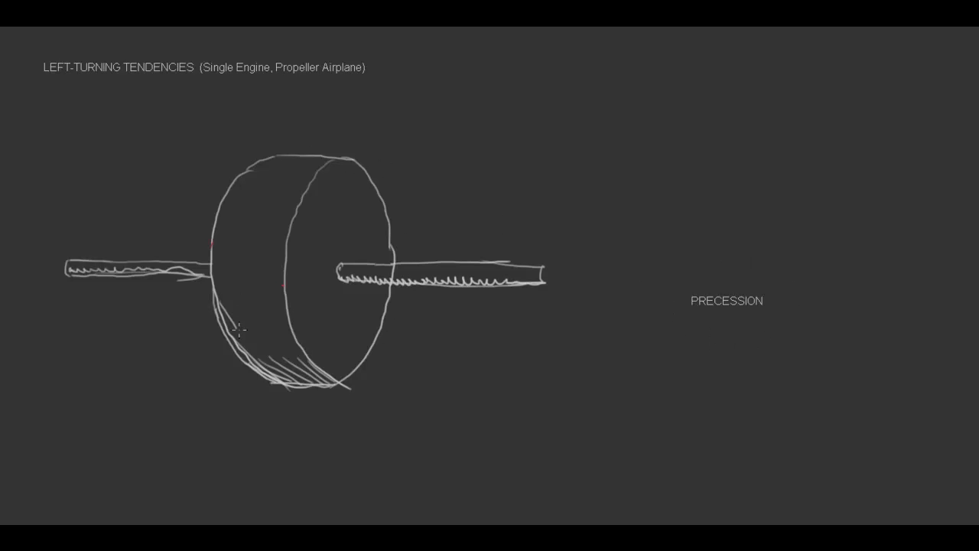
mouse_move(236, 276)
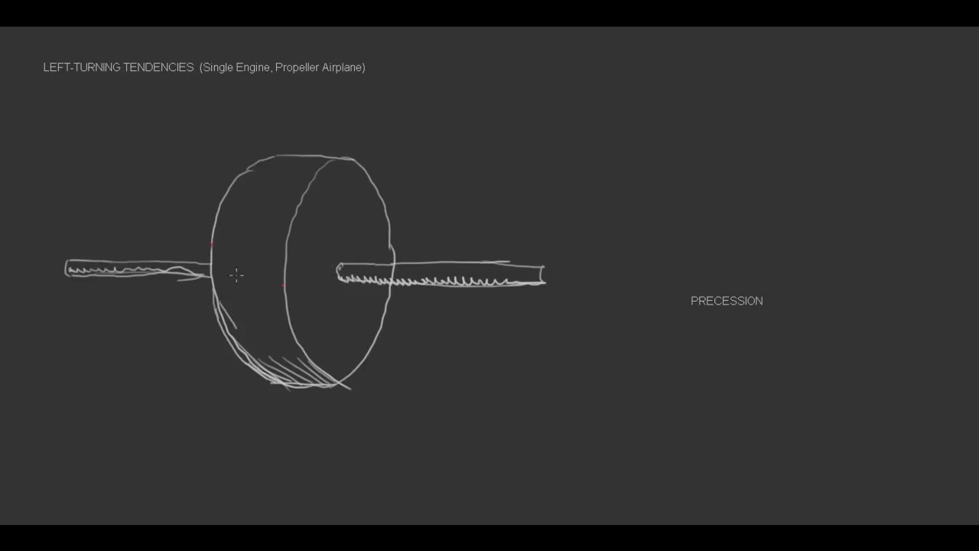
mouse_move(280, 124)
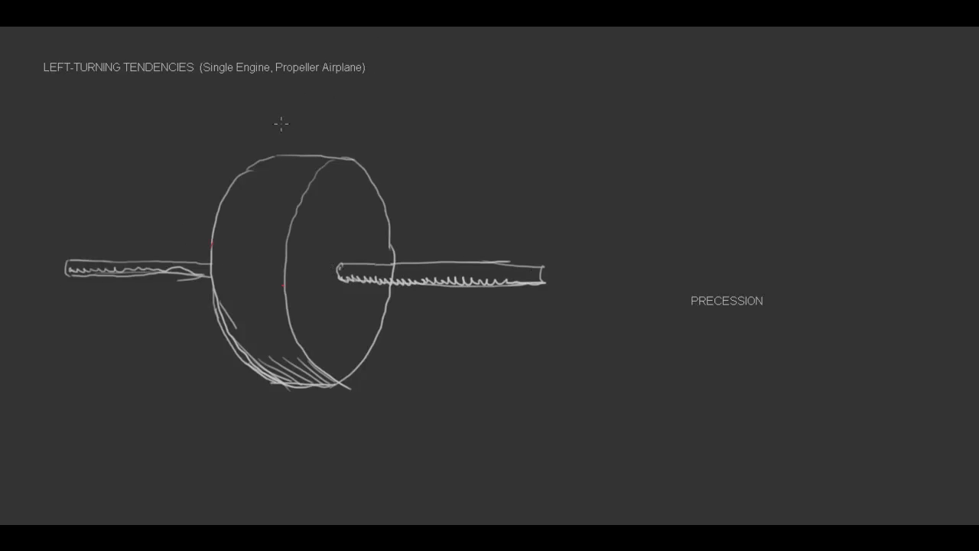
Step: Draw a red curved precession arrow over the gyroscope wheel
left_click_drag(306, 113, 183, 230)
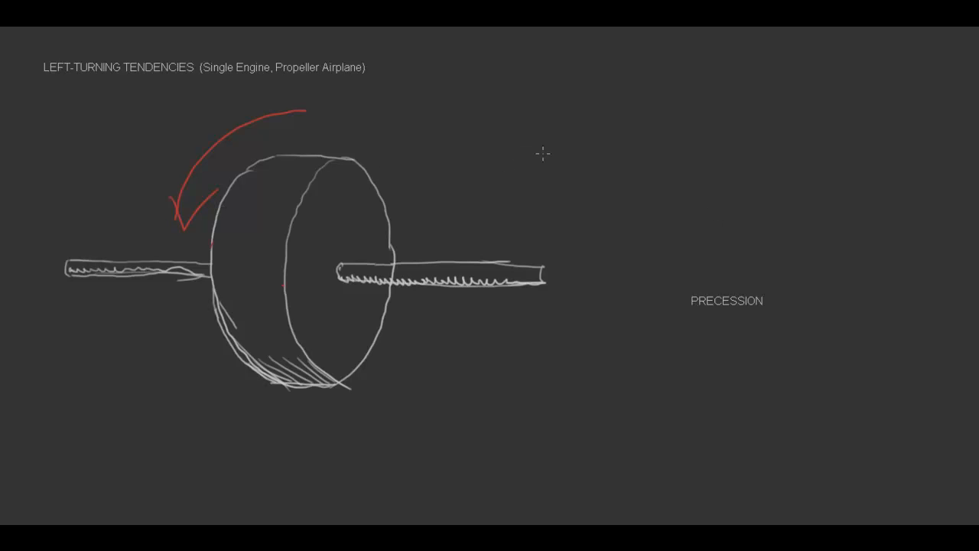
left_click_drag(543, 157, 348, 161)
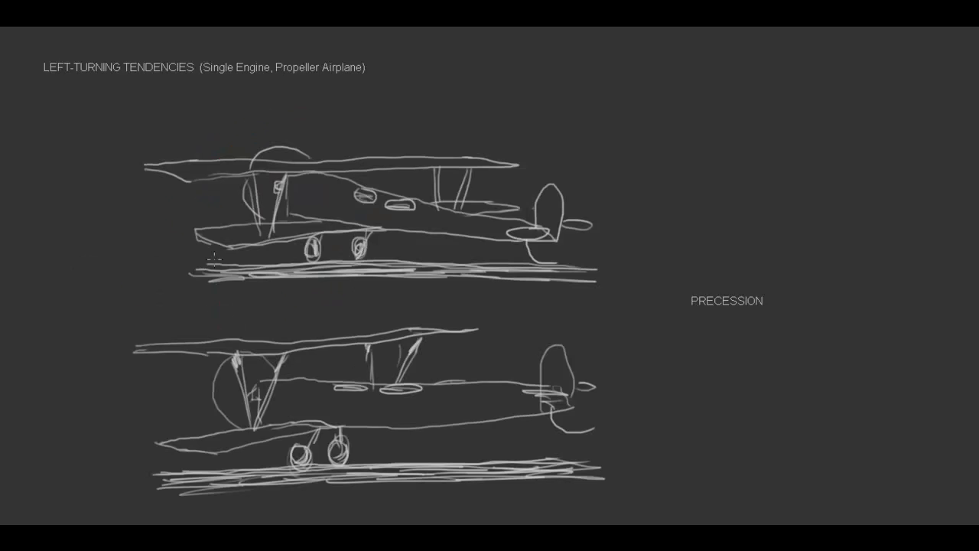
mouse_move(149, 294)
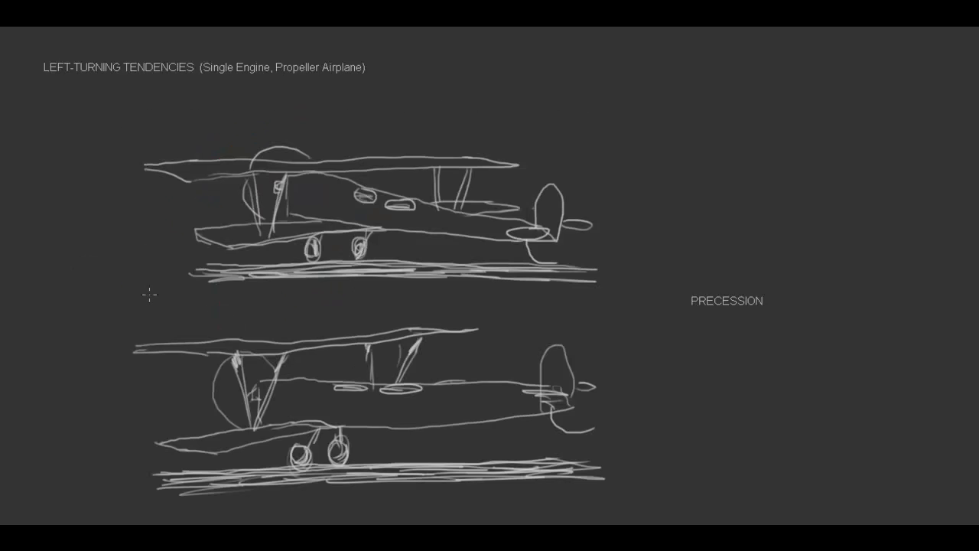
mouse_move(604, 269)
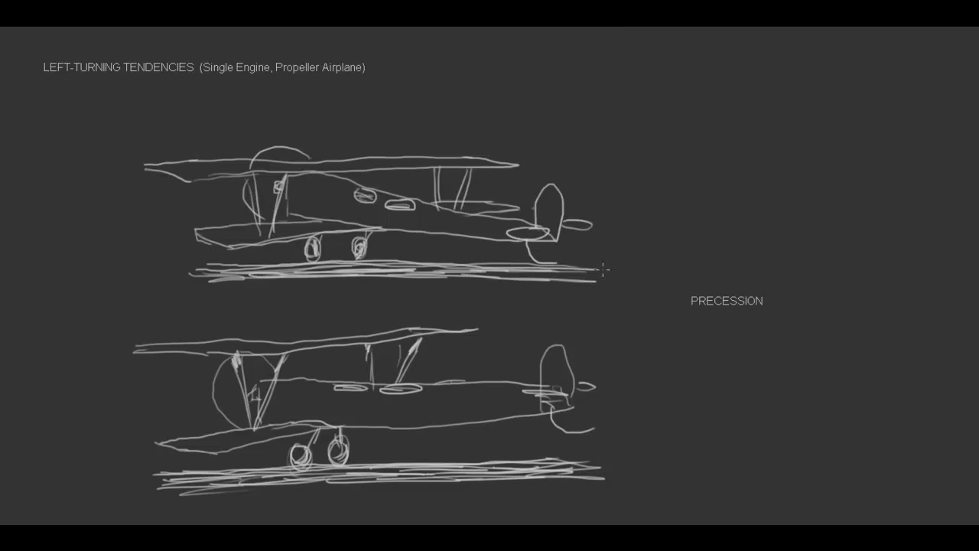